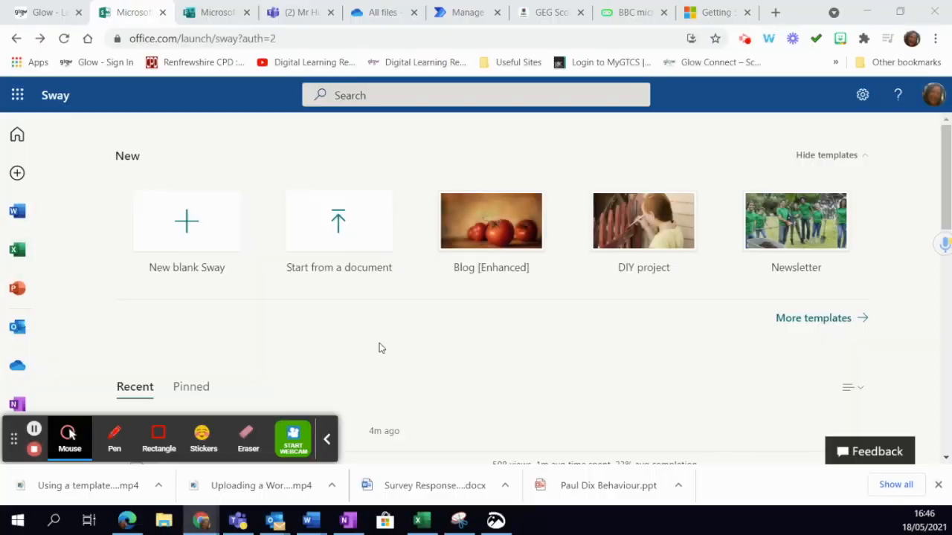
pyautogui.moveTo(185, 223)
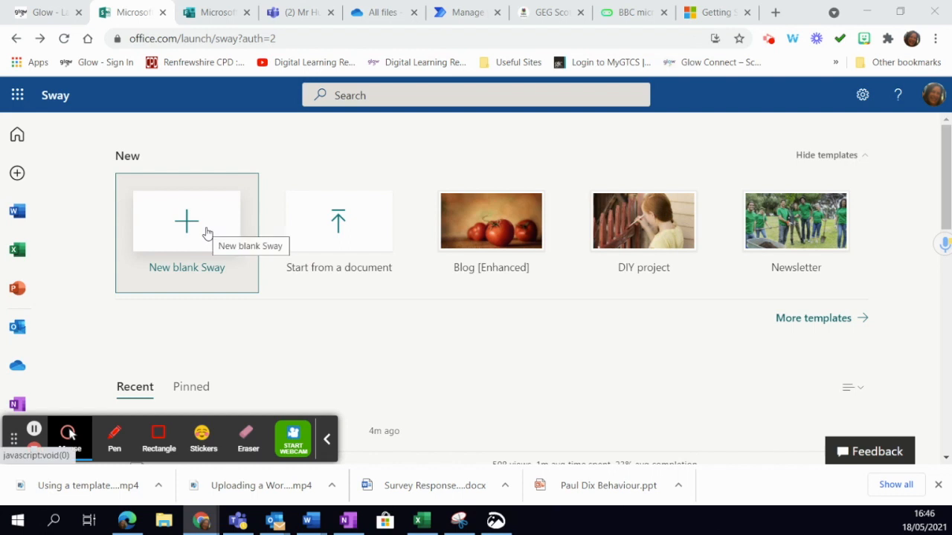
# Start a new blank Sway from the Sway home page.
pyautogui.click(187, 220)
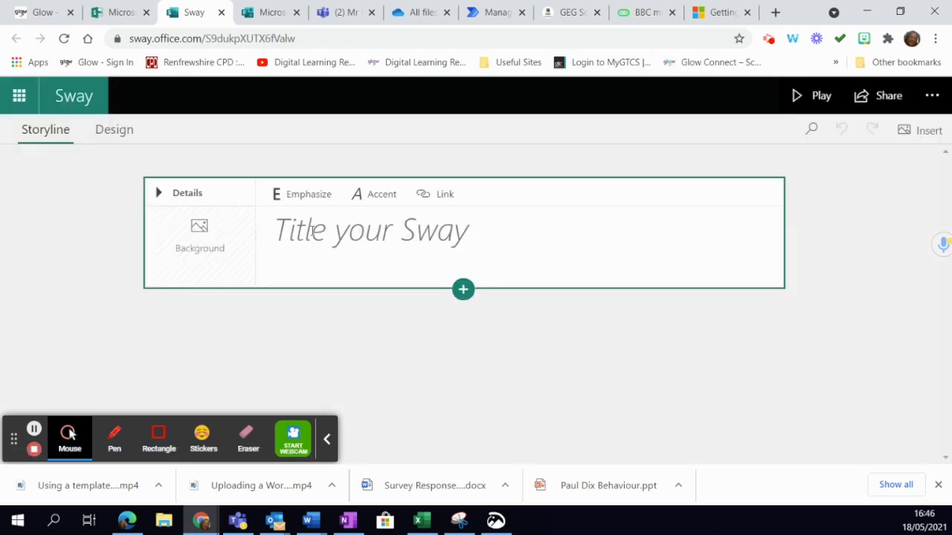
# Enter 'May Newsletter' as the Sway title, removing the stray full stop.
pyautogui.click(372, 229)
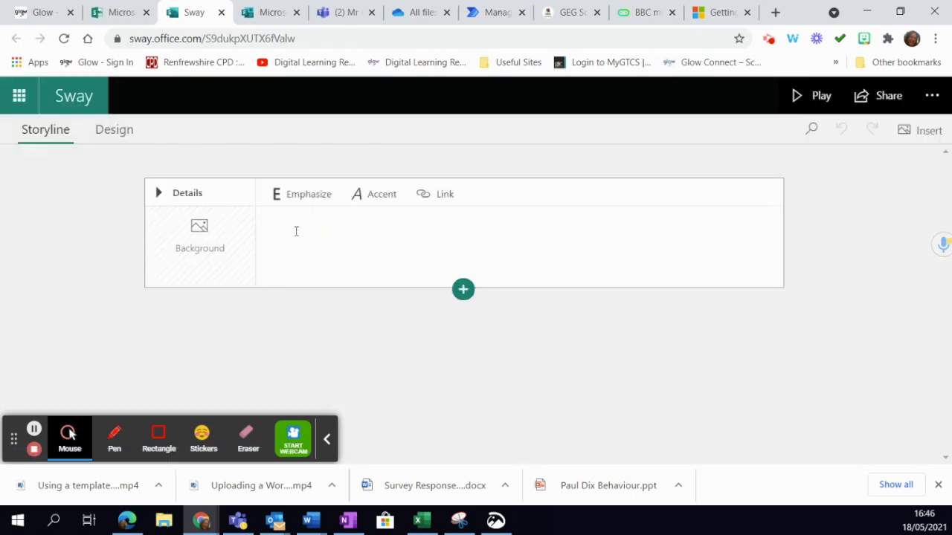
pyautogui.write('M')
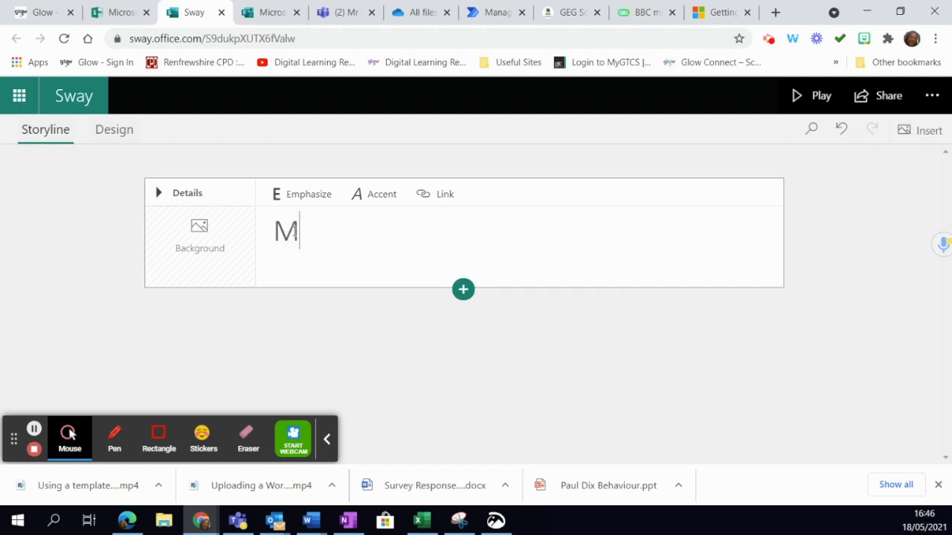
pyautogui.write('ay News')
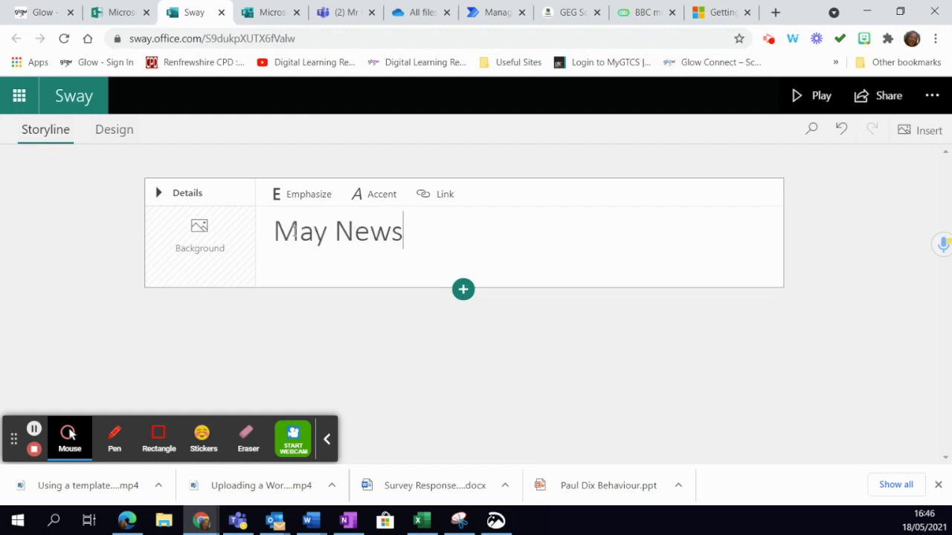
pyautogui.write('letter.')
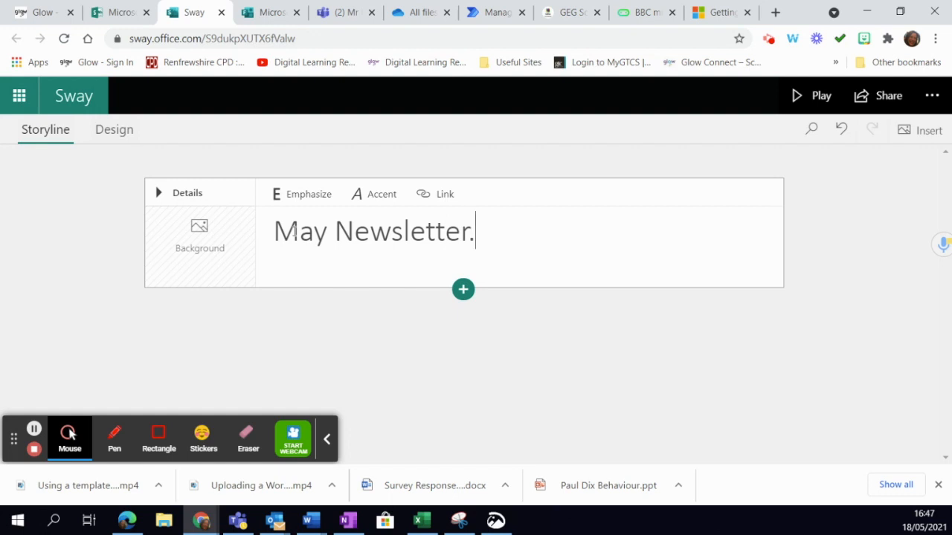
pyautogui.press('Backspace')
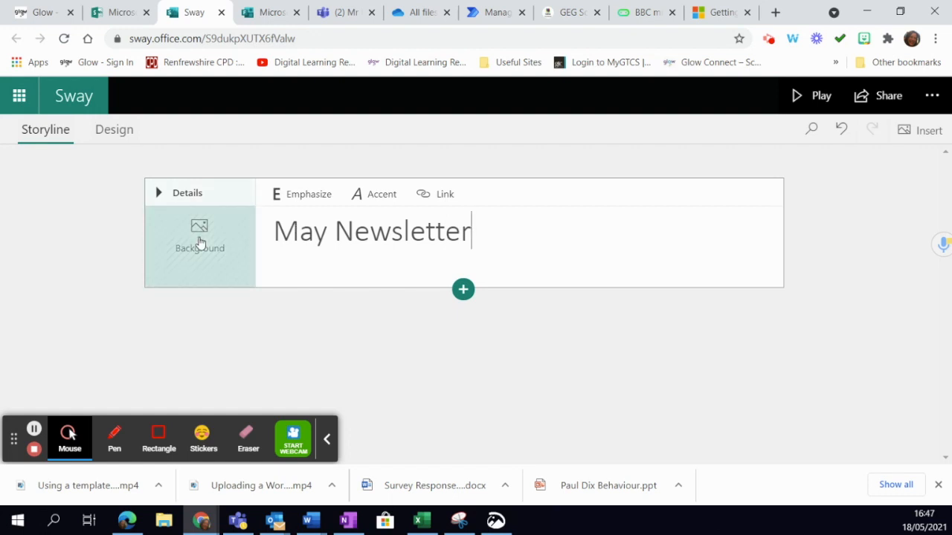
pyautogui.moveTo(178, 243)
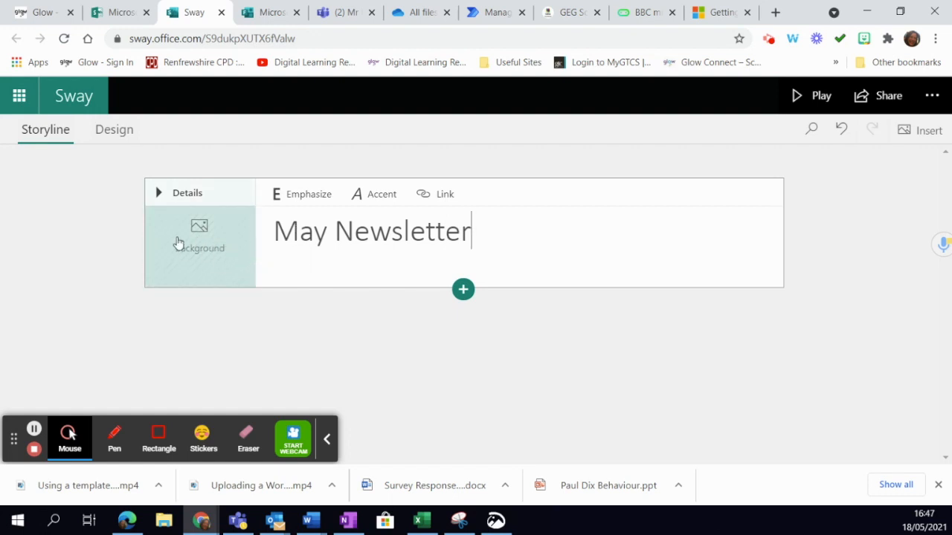
pyautogui.moveTo(209, 250)
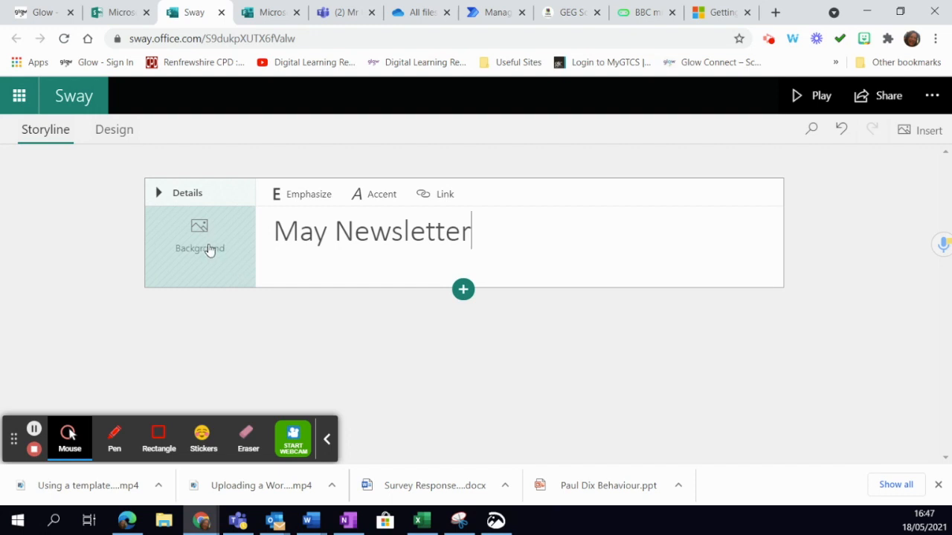
pyautogui.moveTo(199, 238)
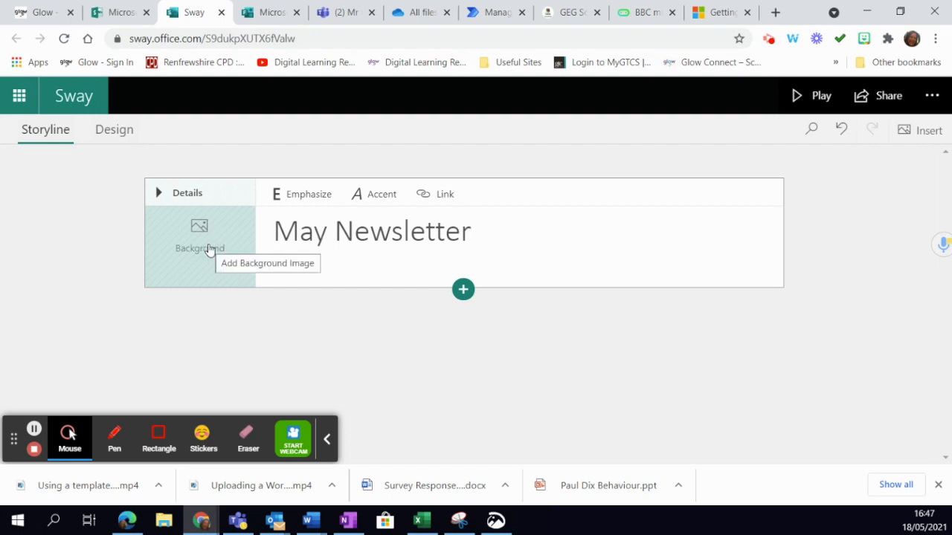
# Bring up the Insert pane with the OneDrive image-source list for the title card background.
pyautogui.click(200, 237)
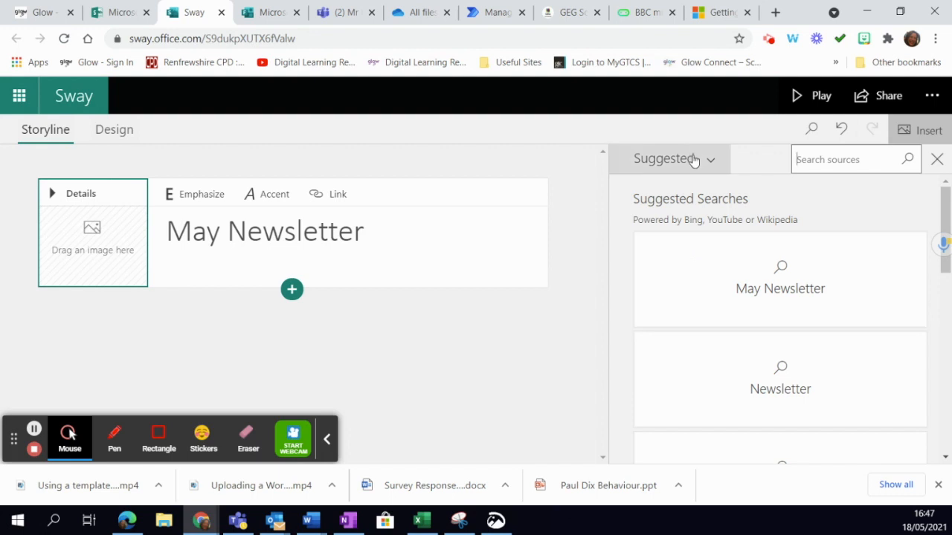
pyautogui.moveTo(719, 232)
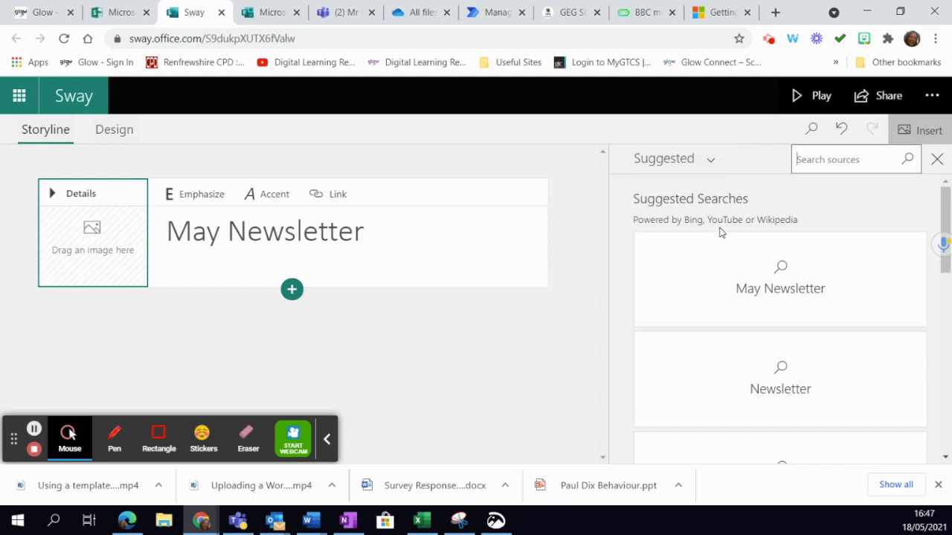
pyautogui.moveTo(761, 182)
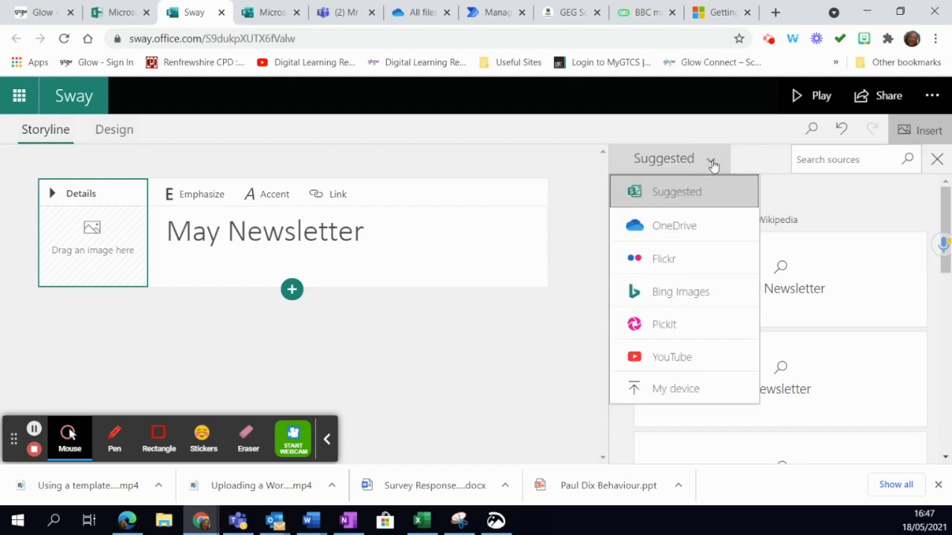
pyautogui.moveTo(673, 226)
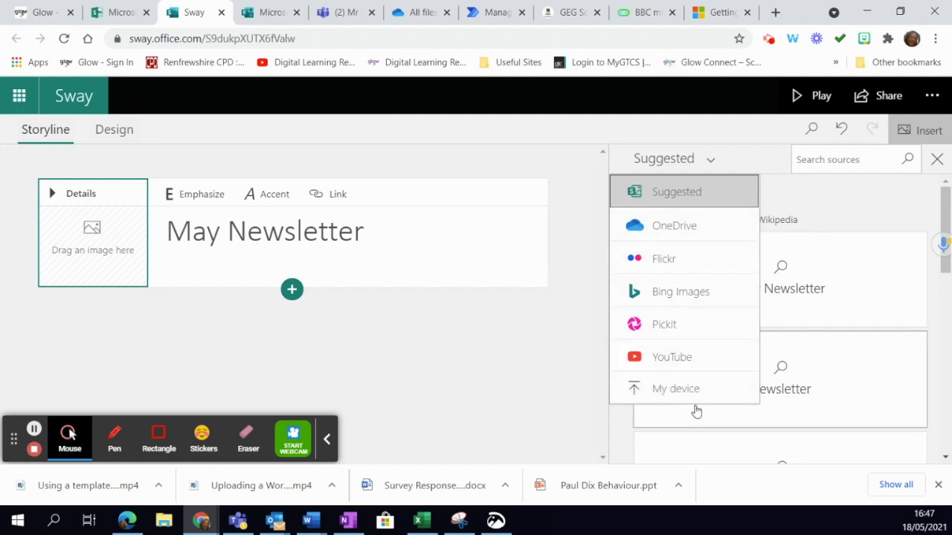
pyautogui.moveTo(675, 388)
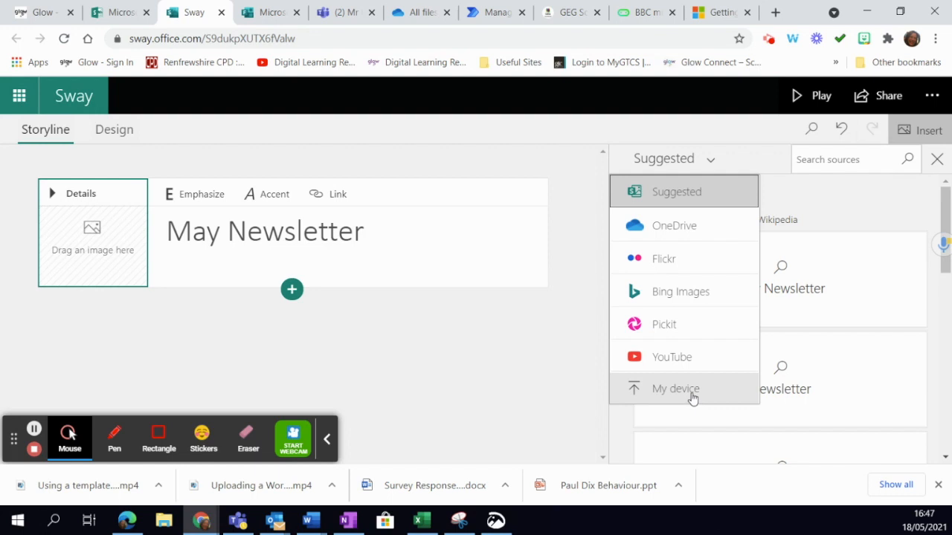
pyautogui.moveTo(675, 388)
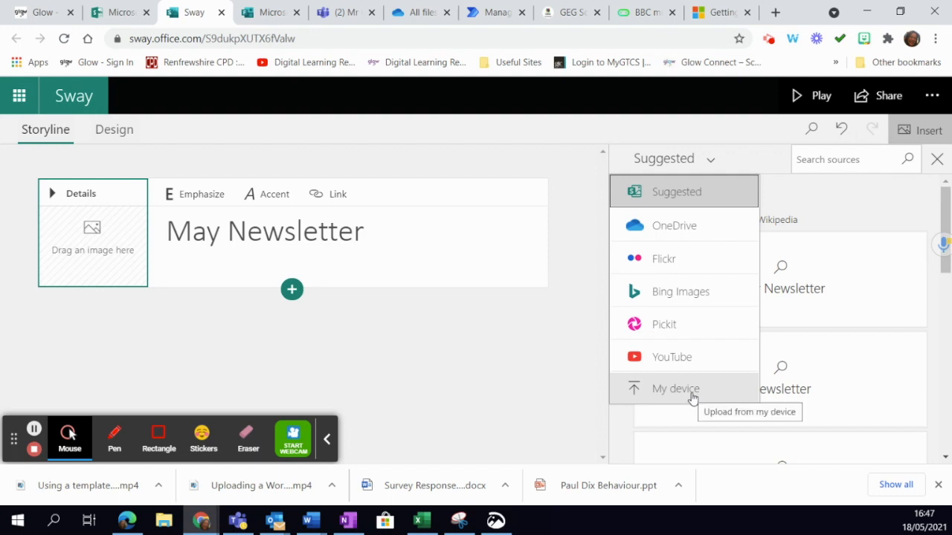
pyautogui.click(673, 226)
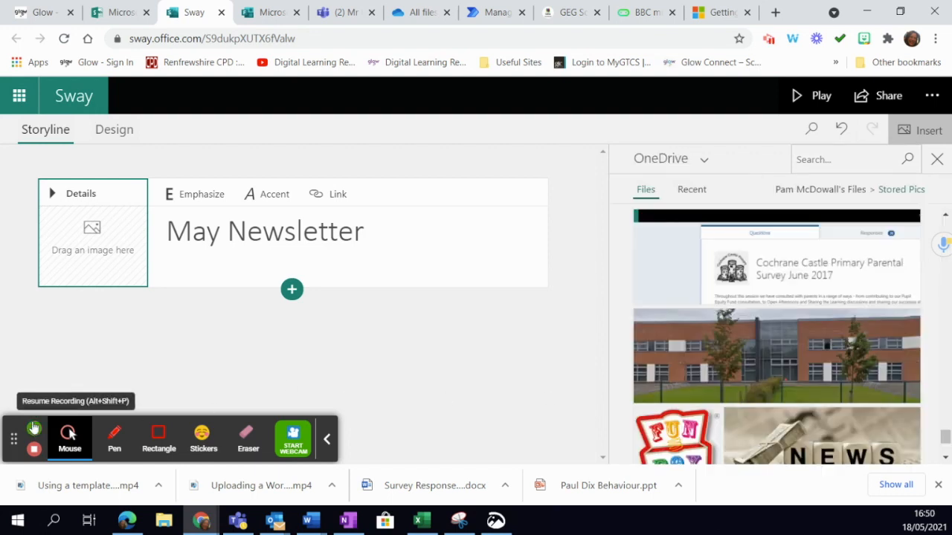
pyautogui.click(704, 158)
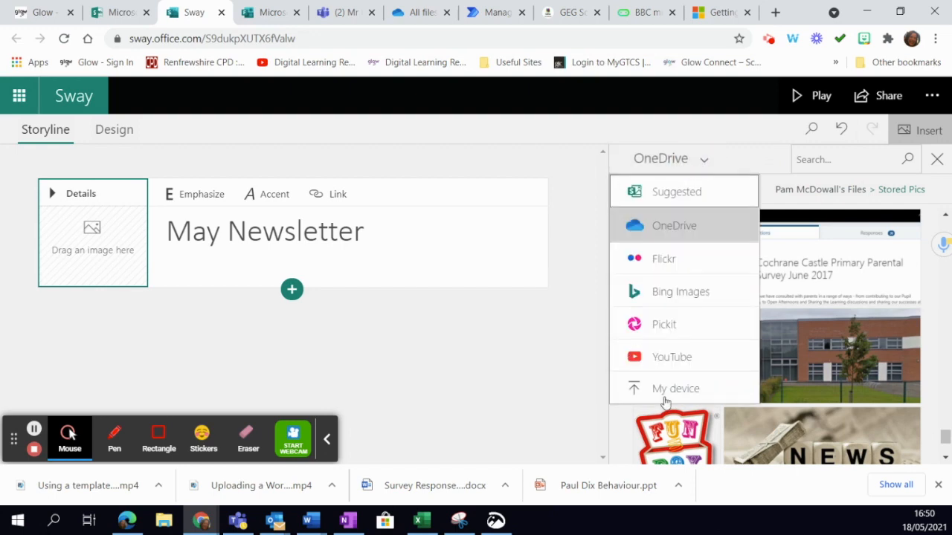
# Browse My device's Pictures > Saved Pictures, then place the school building photo as the title card background.
pyautogui.click(675, 388)
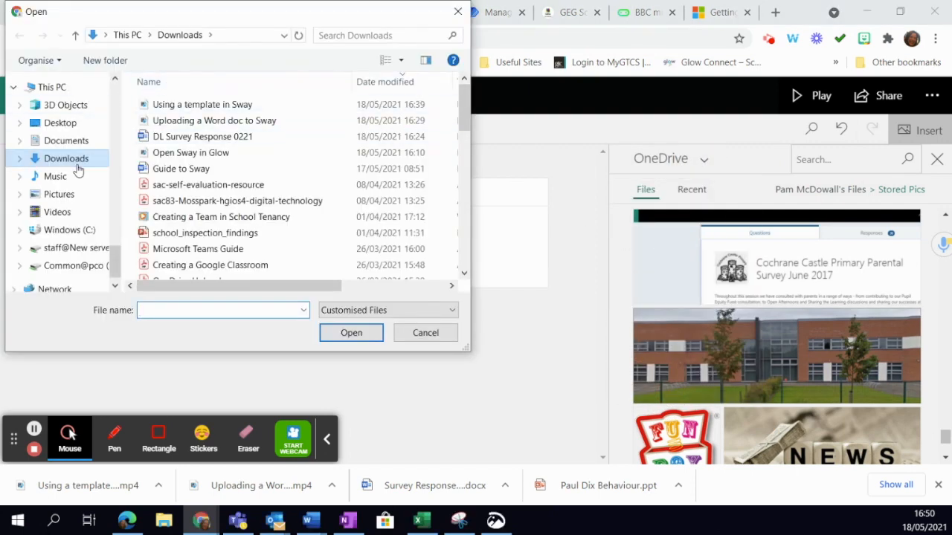
pyautogui.click(59, 193)
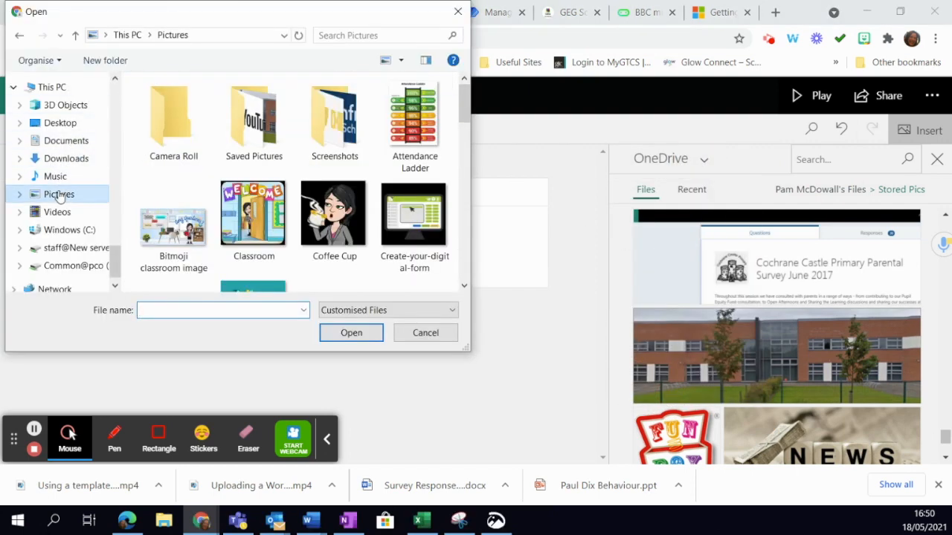
pyautogui.click(252, 121)
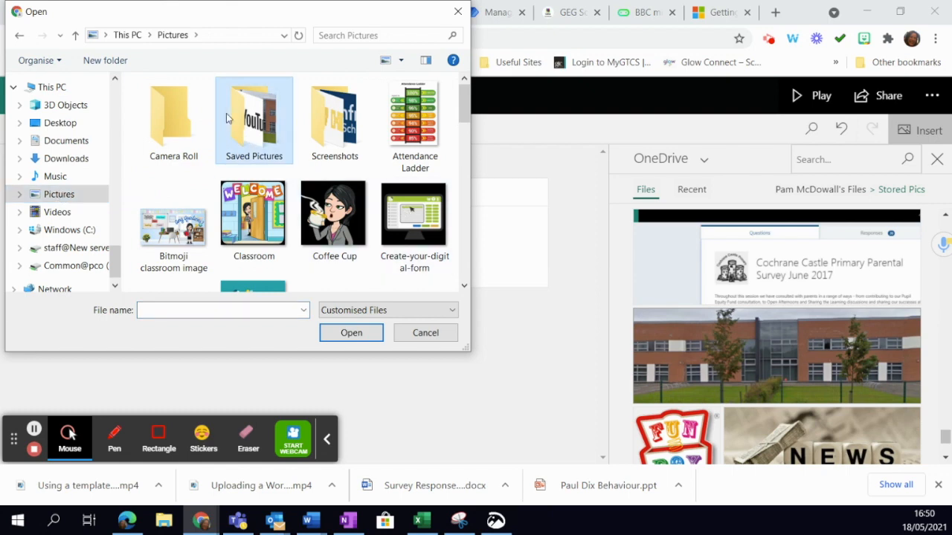
pyautogui.doubleClick(253, 119)
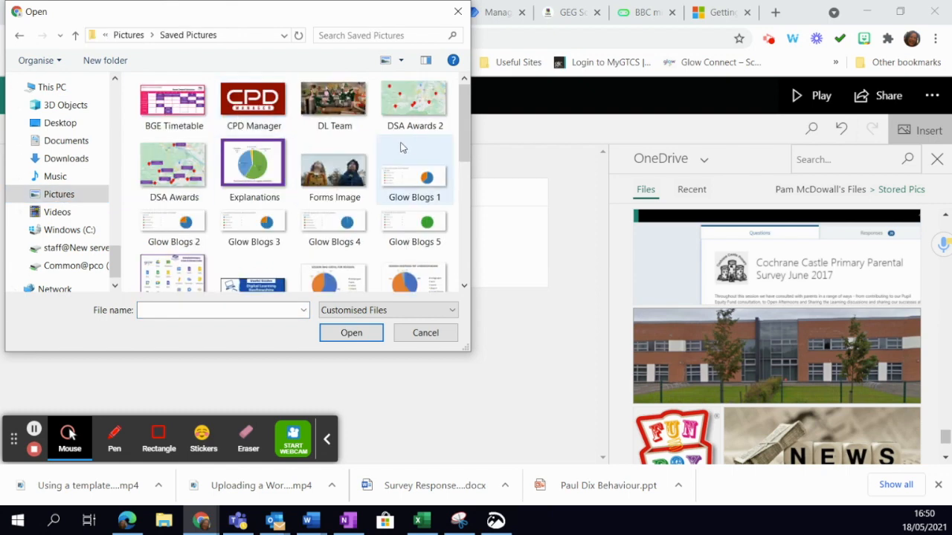
pyautogui.scroll(-3)
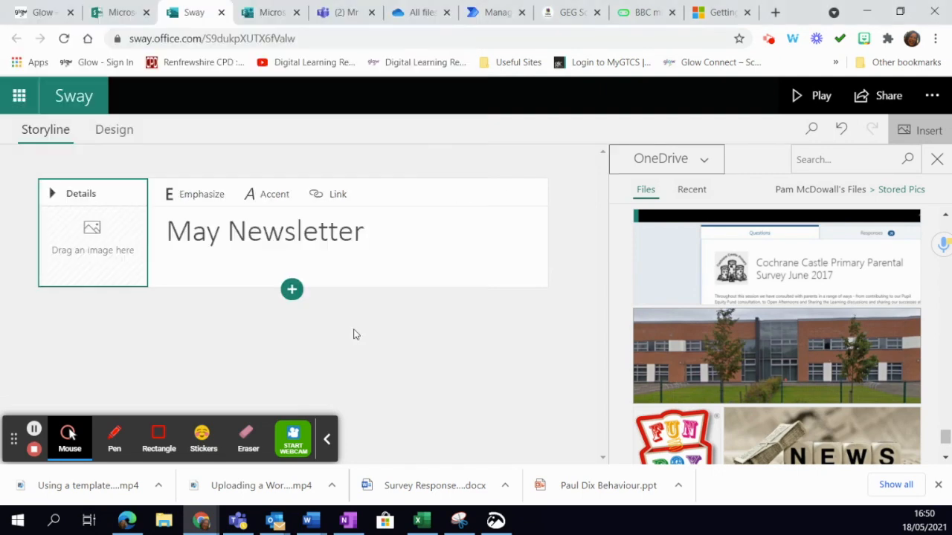
pyautogui.click(92, 246)
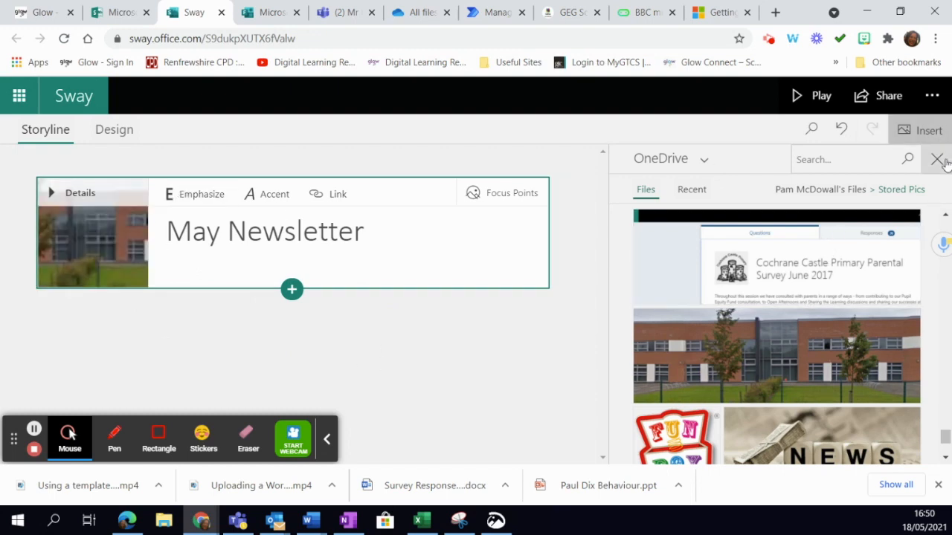
# Close the Insert pane so the storyline shows only the May Newsletter title card.
pyautogui.click(937, 159)
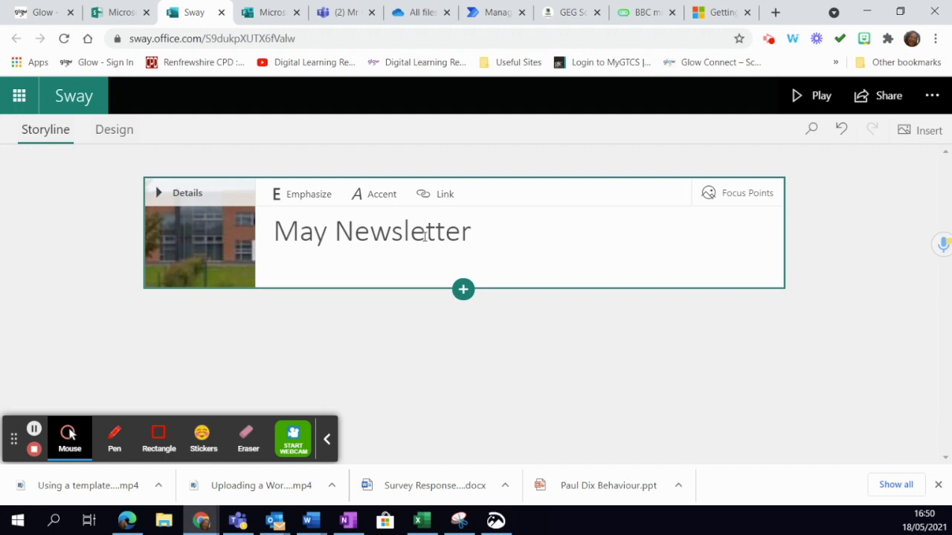
pyautogui.moveTo(511, 235)
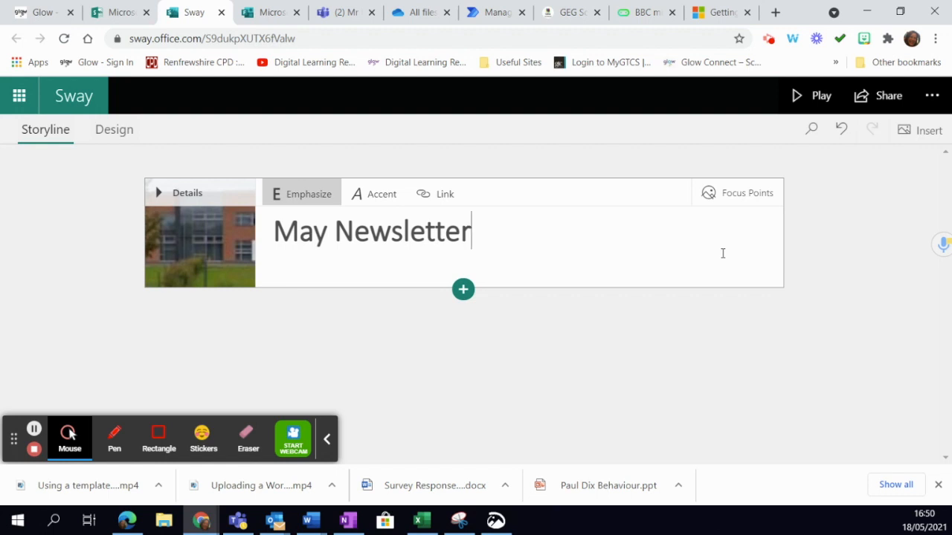
pyautogui.moveTo(794, 178)
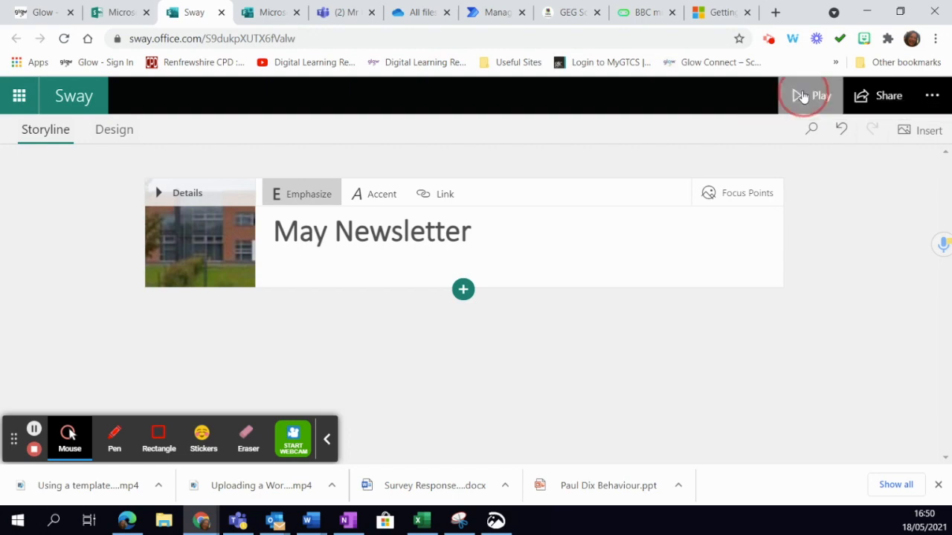
pyautogui.click(809, 95)
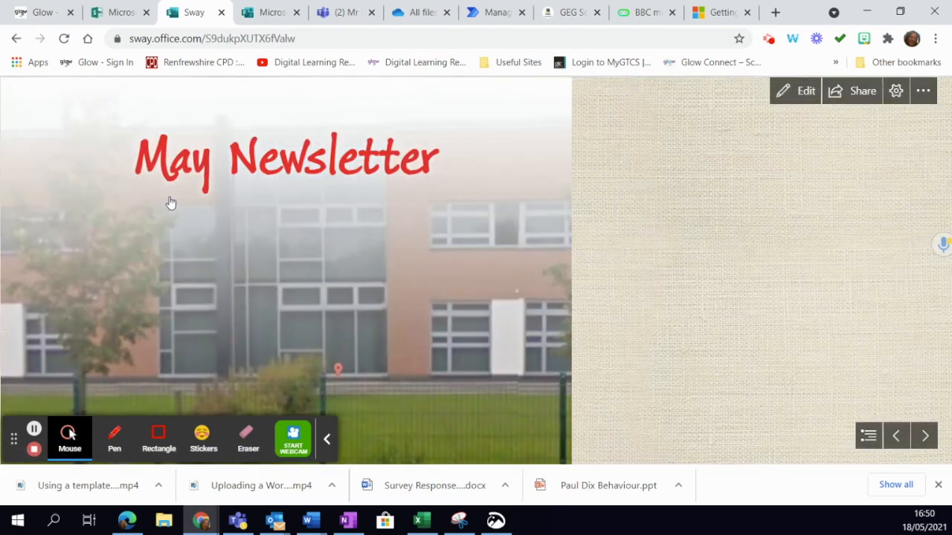
pyautogui.moveTo(545, 206)
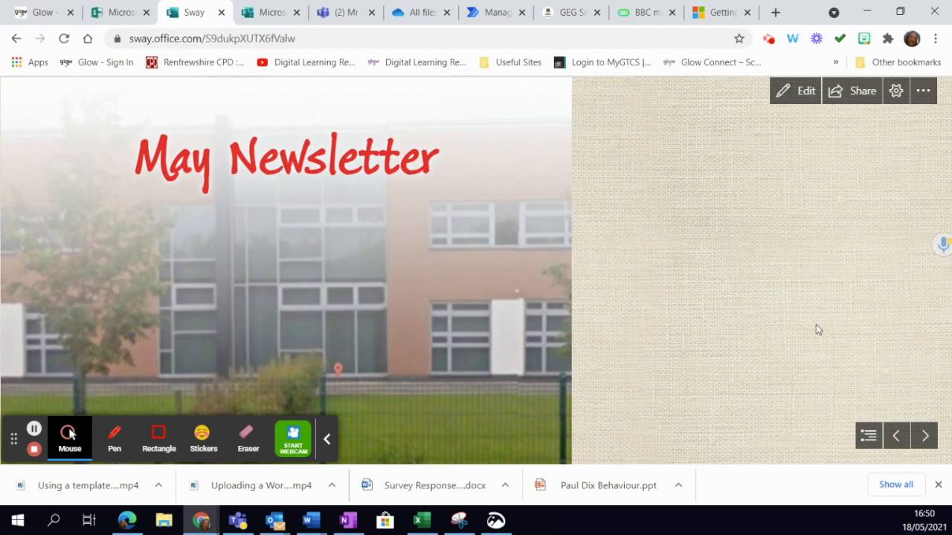
pyautogui.moveTo(830, 315)
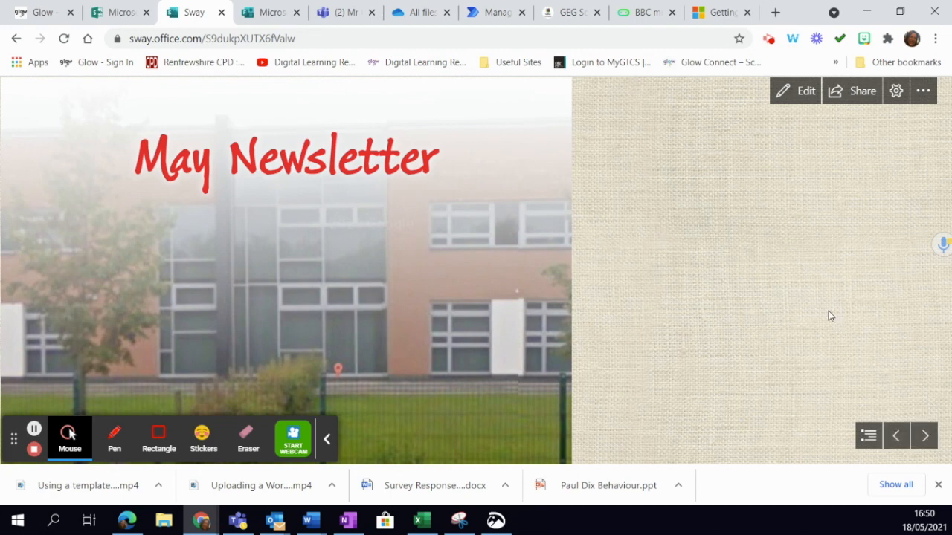
pyautogui.moveTo(787, 325)
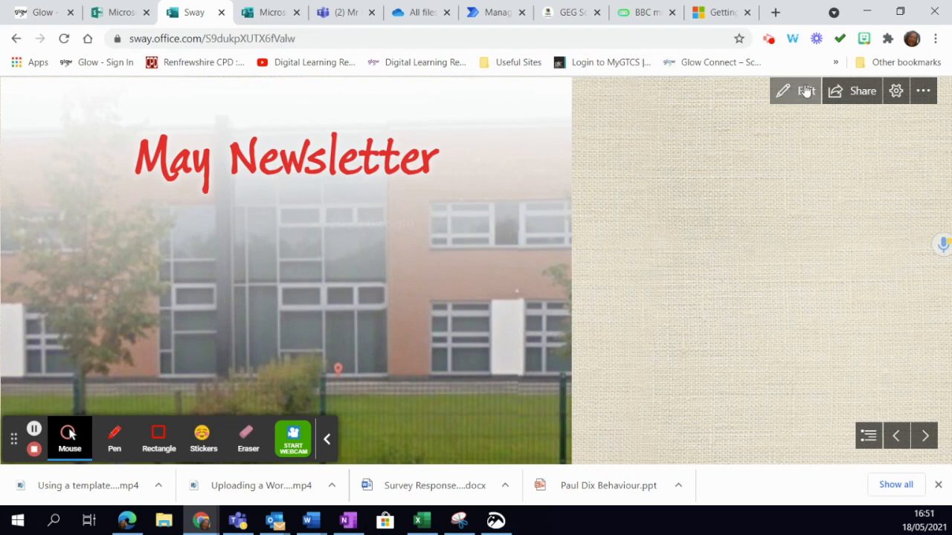
pyautogui.click(806, 91)
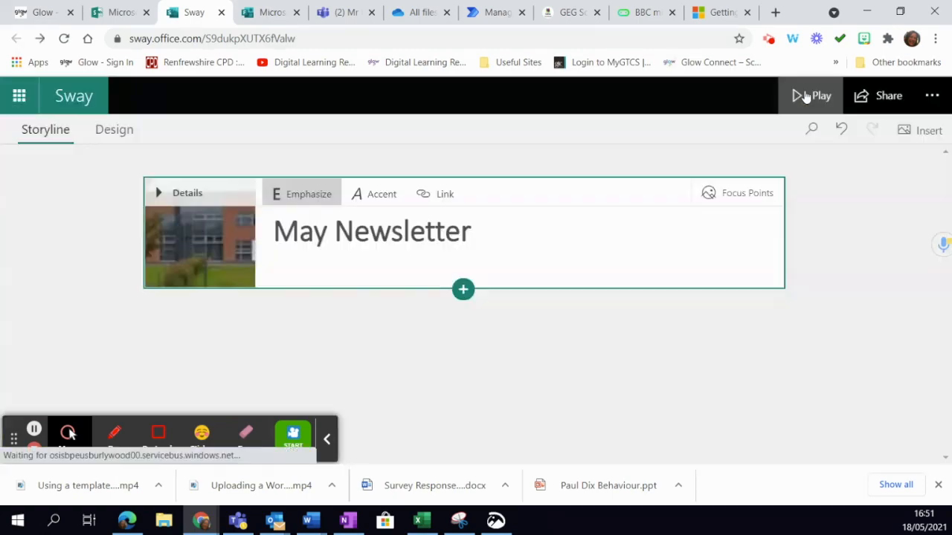